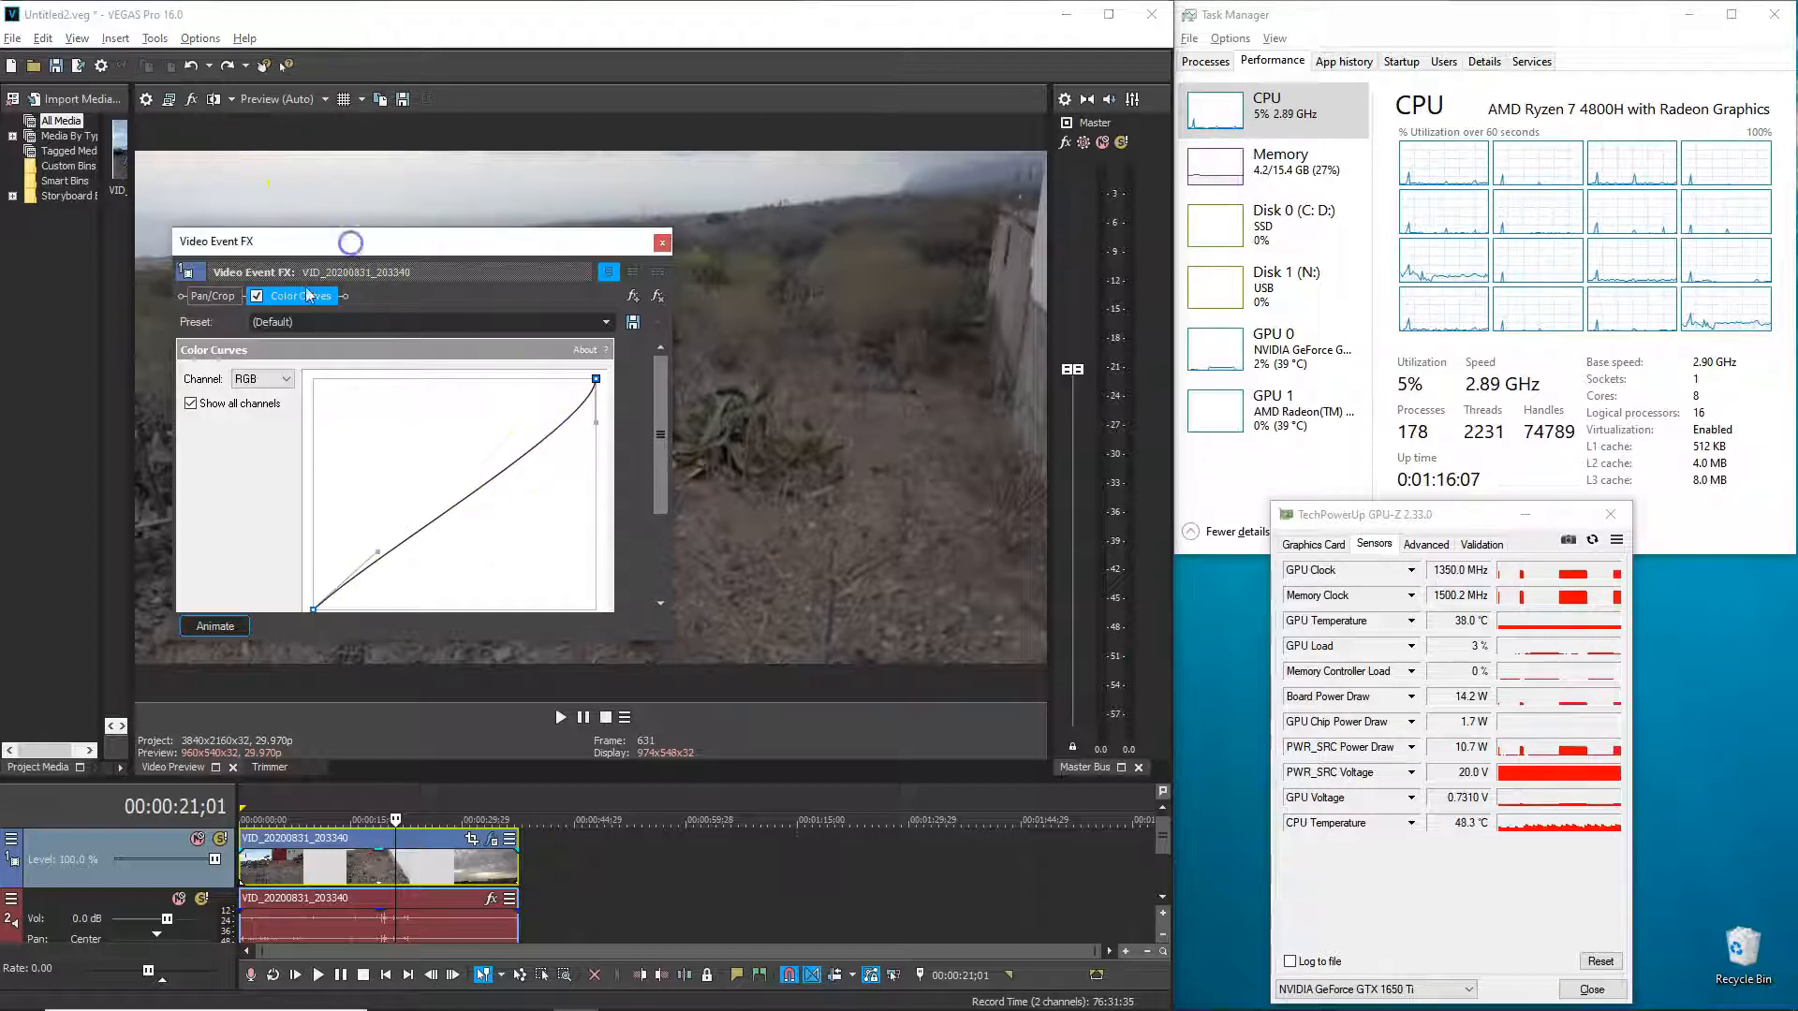
# Step: Show the clip's Media FX with Video Stabilization at smoothing 2.5 and Zoom 0.098
pyautogui.click(155, 38)
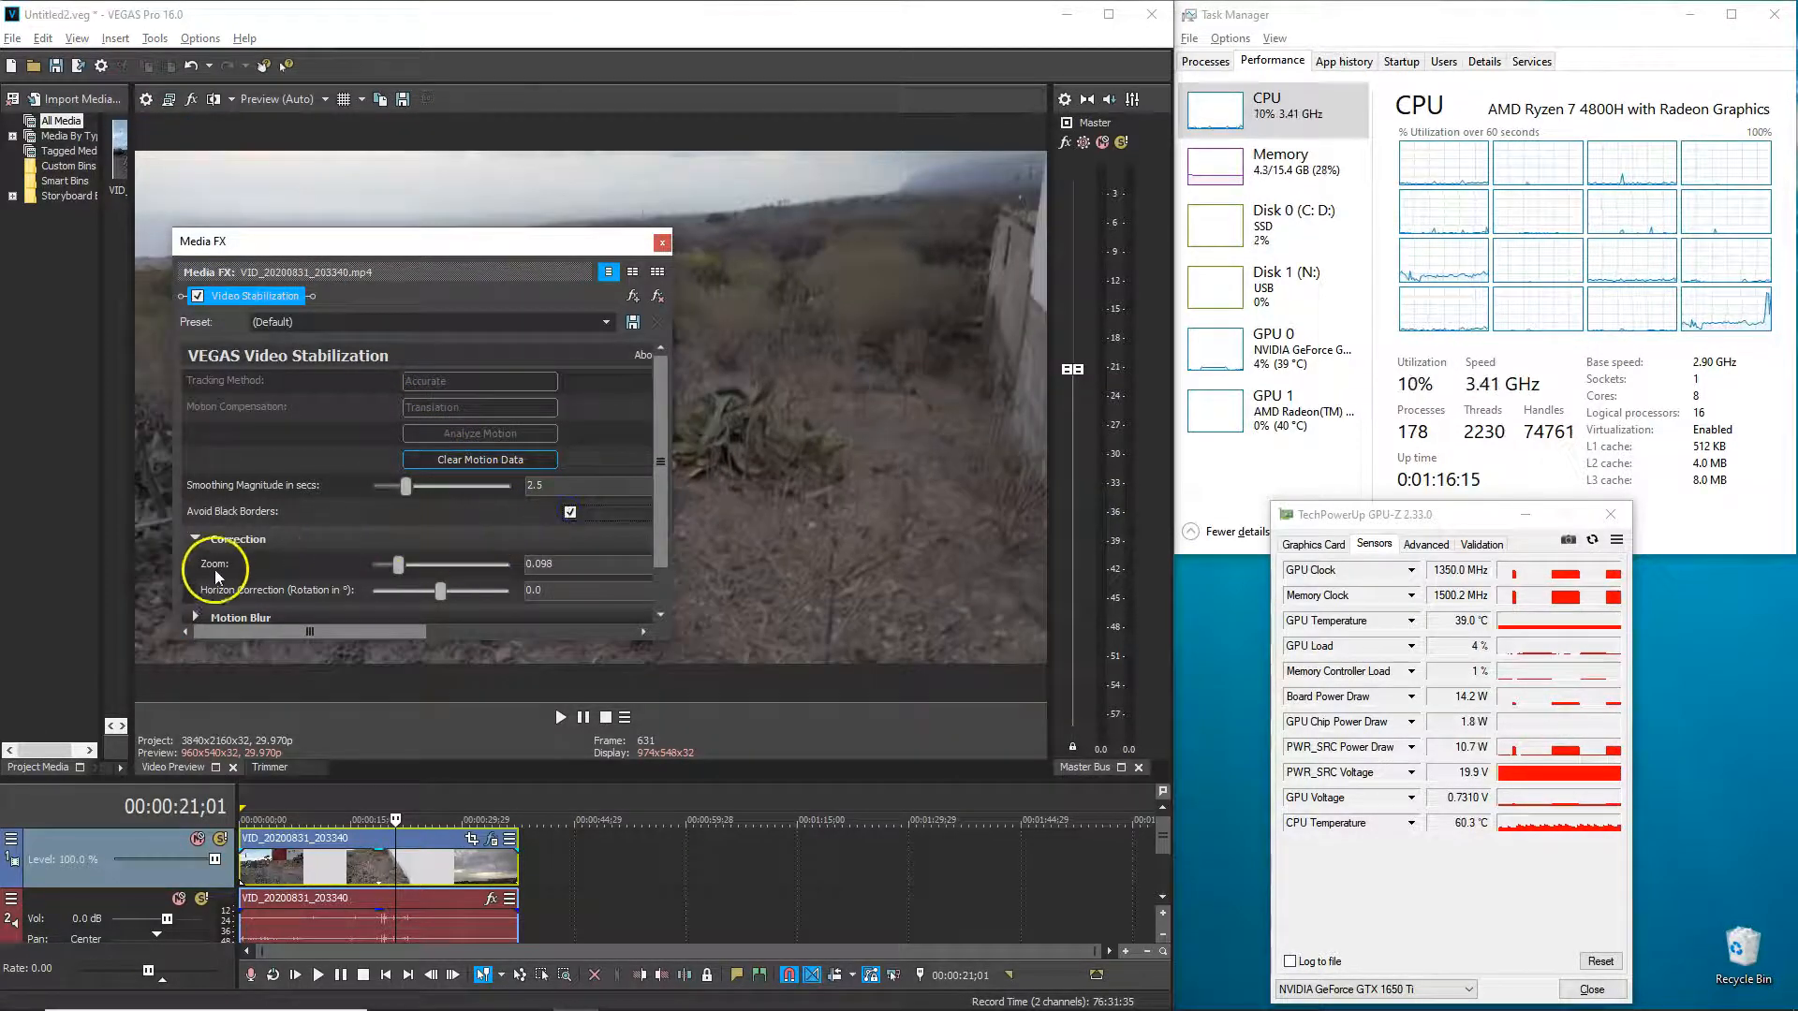
pyautogui.moveTo(468, 605)
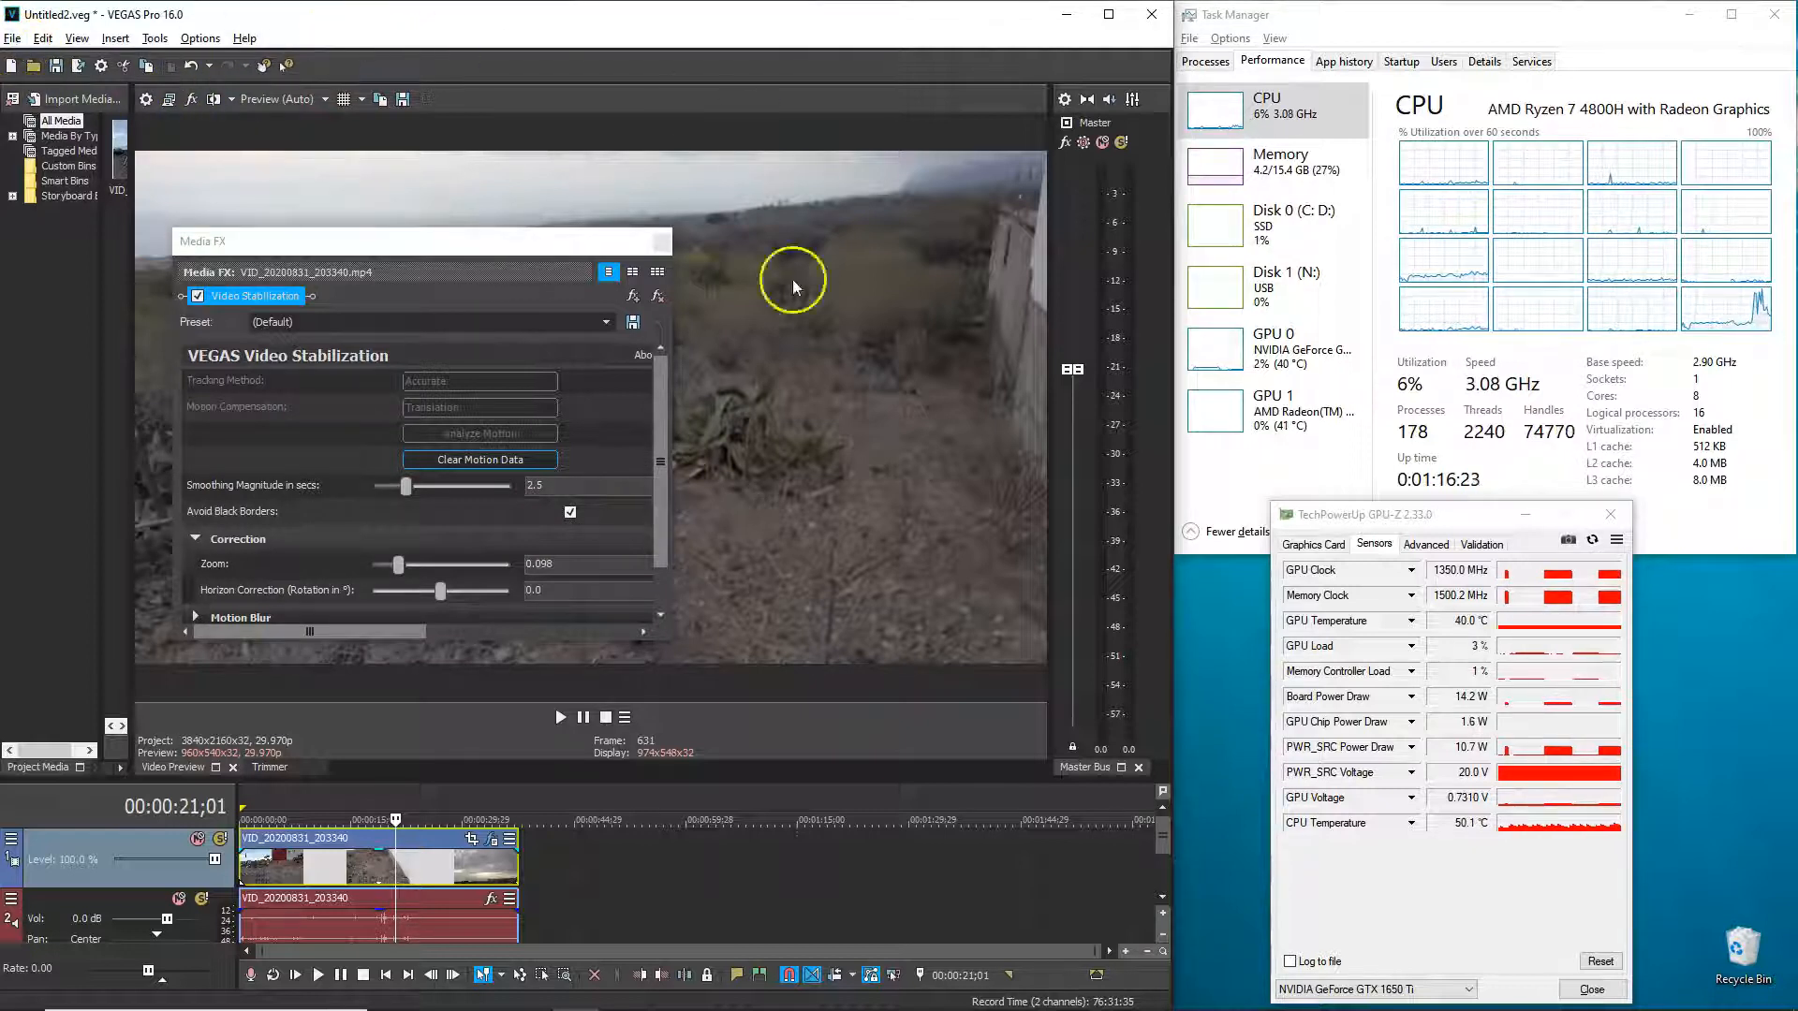
pyautogui.moveTo(795, 631)
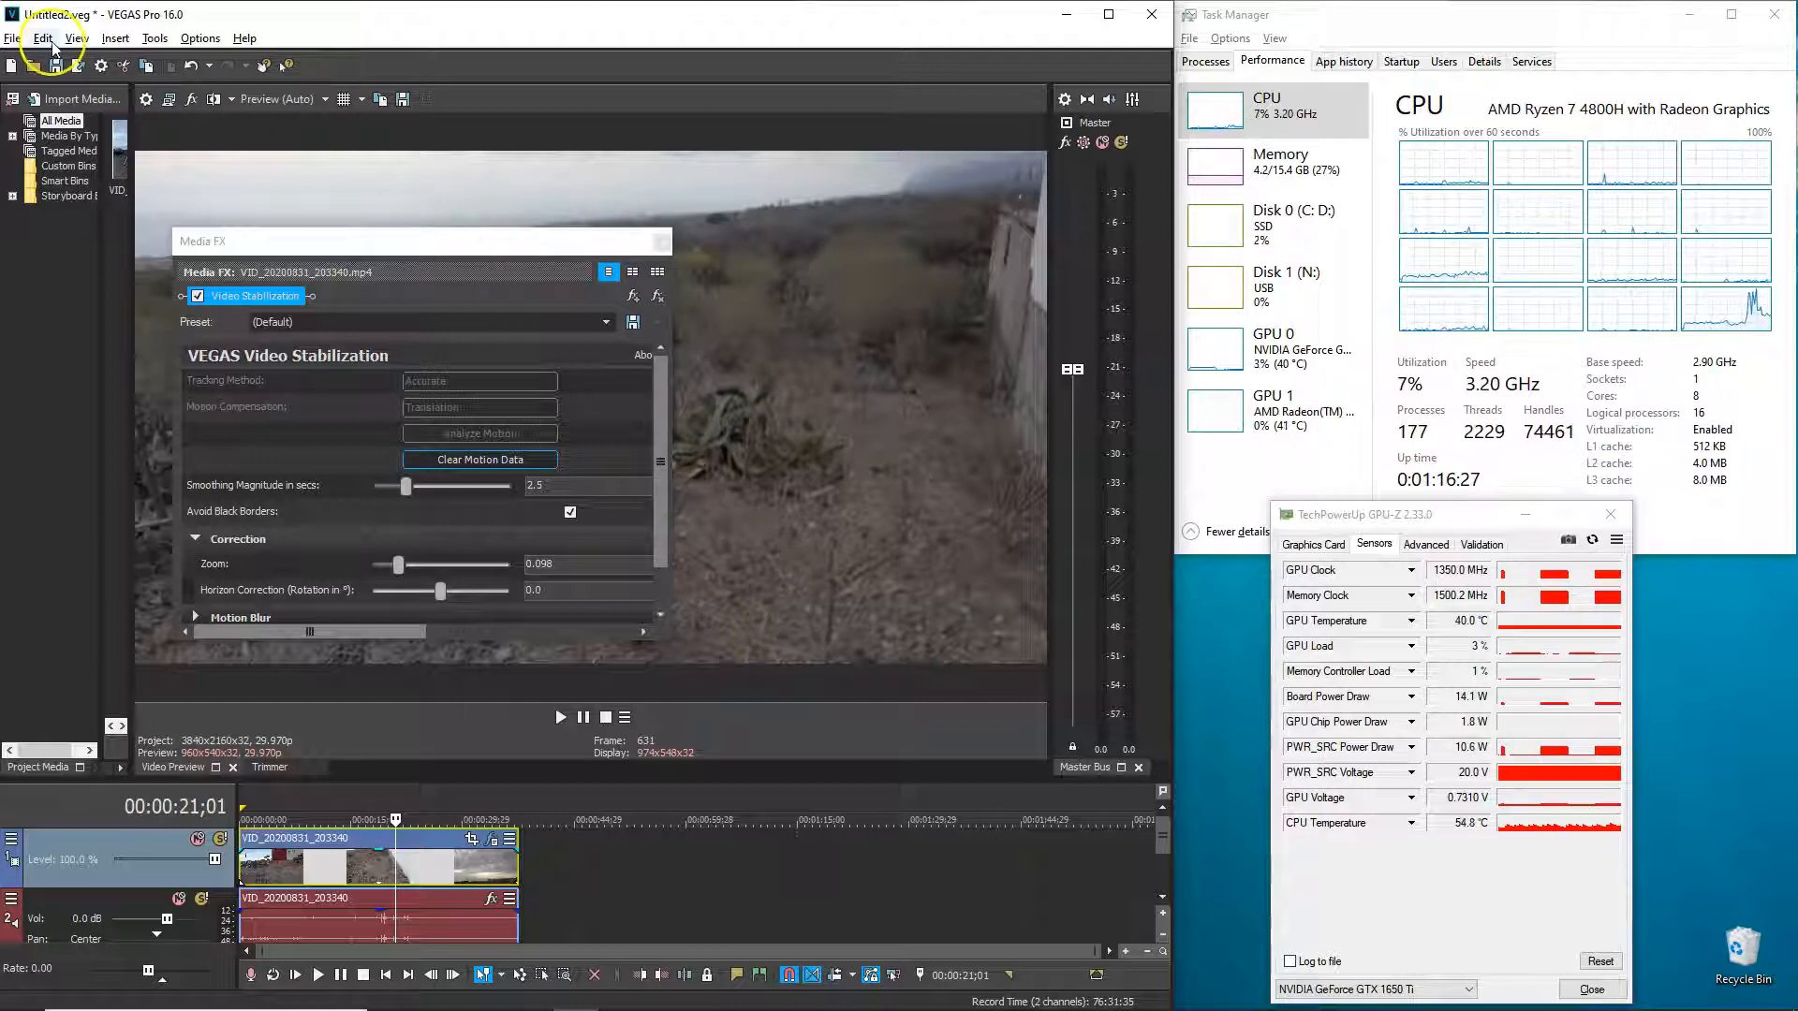
# Step: Bring up Render As targeting MAGIX AVC/AAC MP4 with the 4K 29.97 fps NVENC template
pyautogui.click(13, 37)
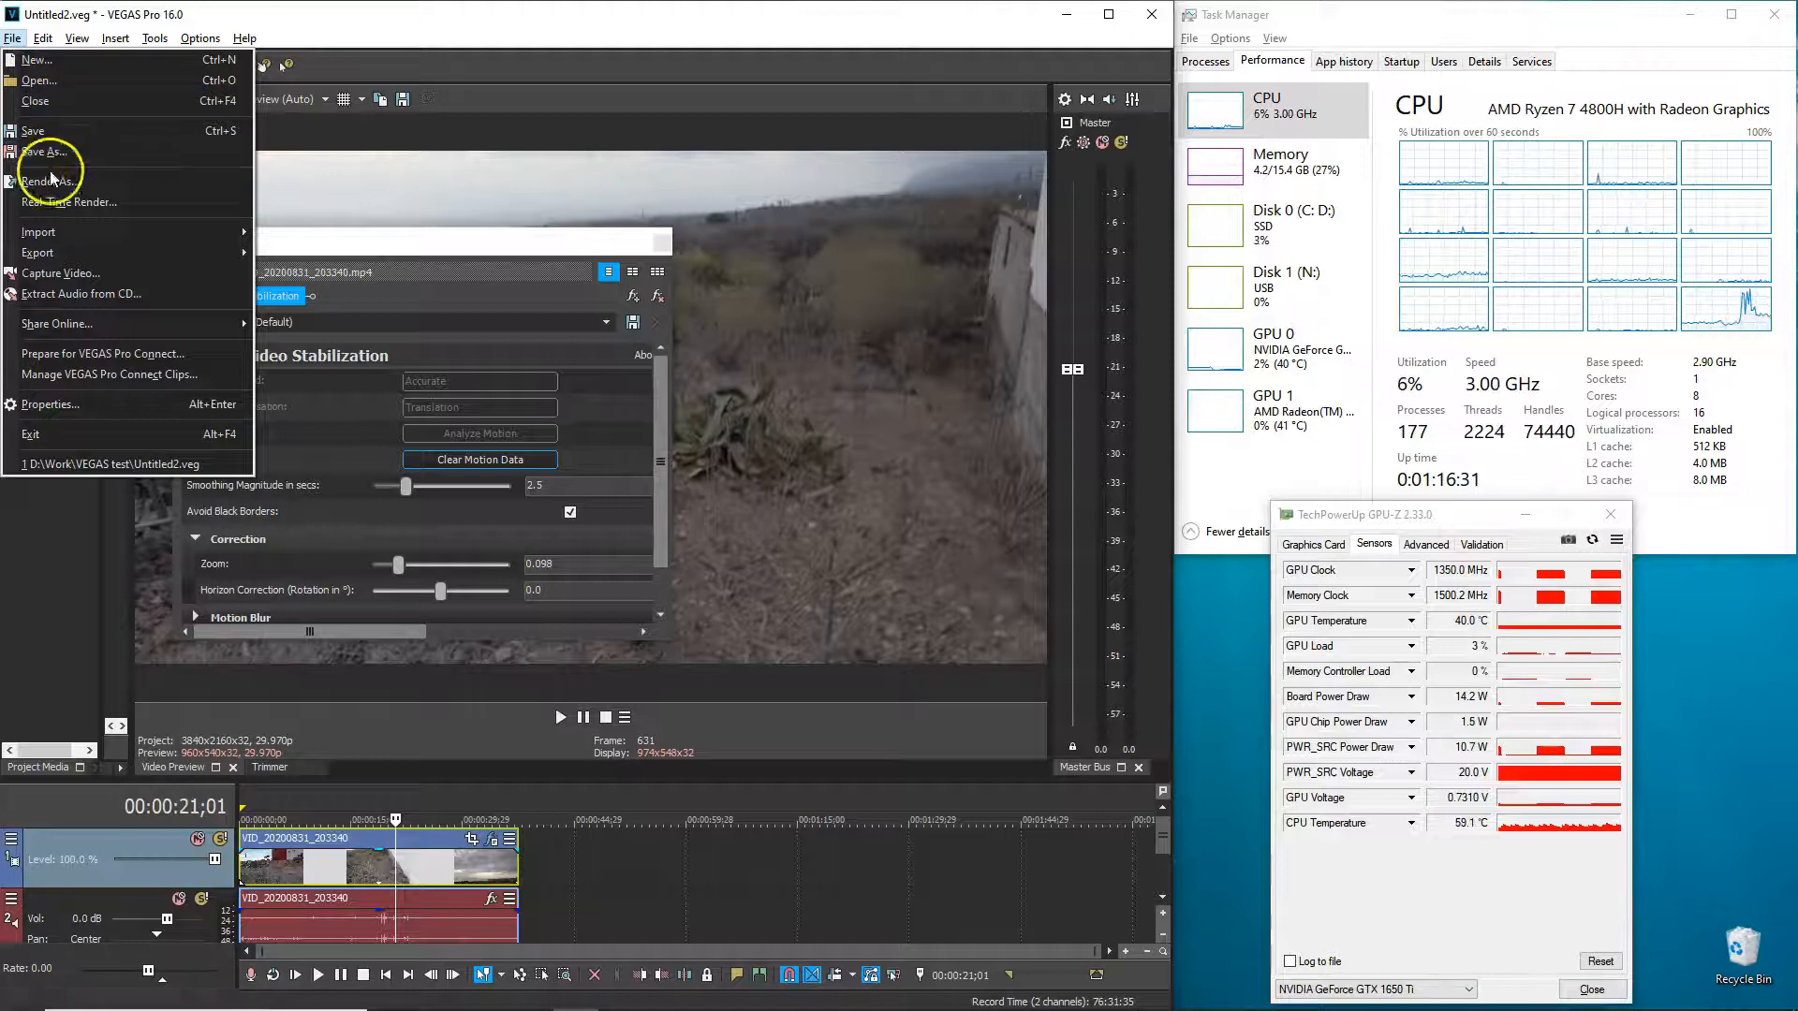
pyautogui.click(49, 182)
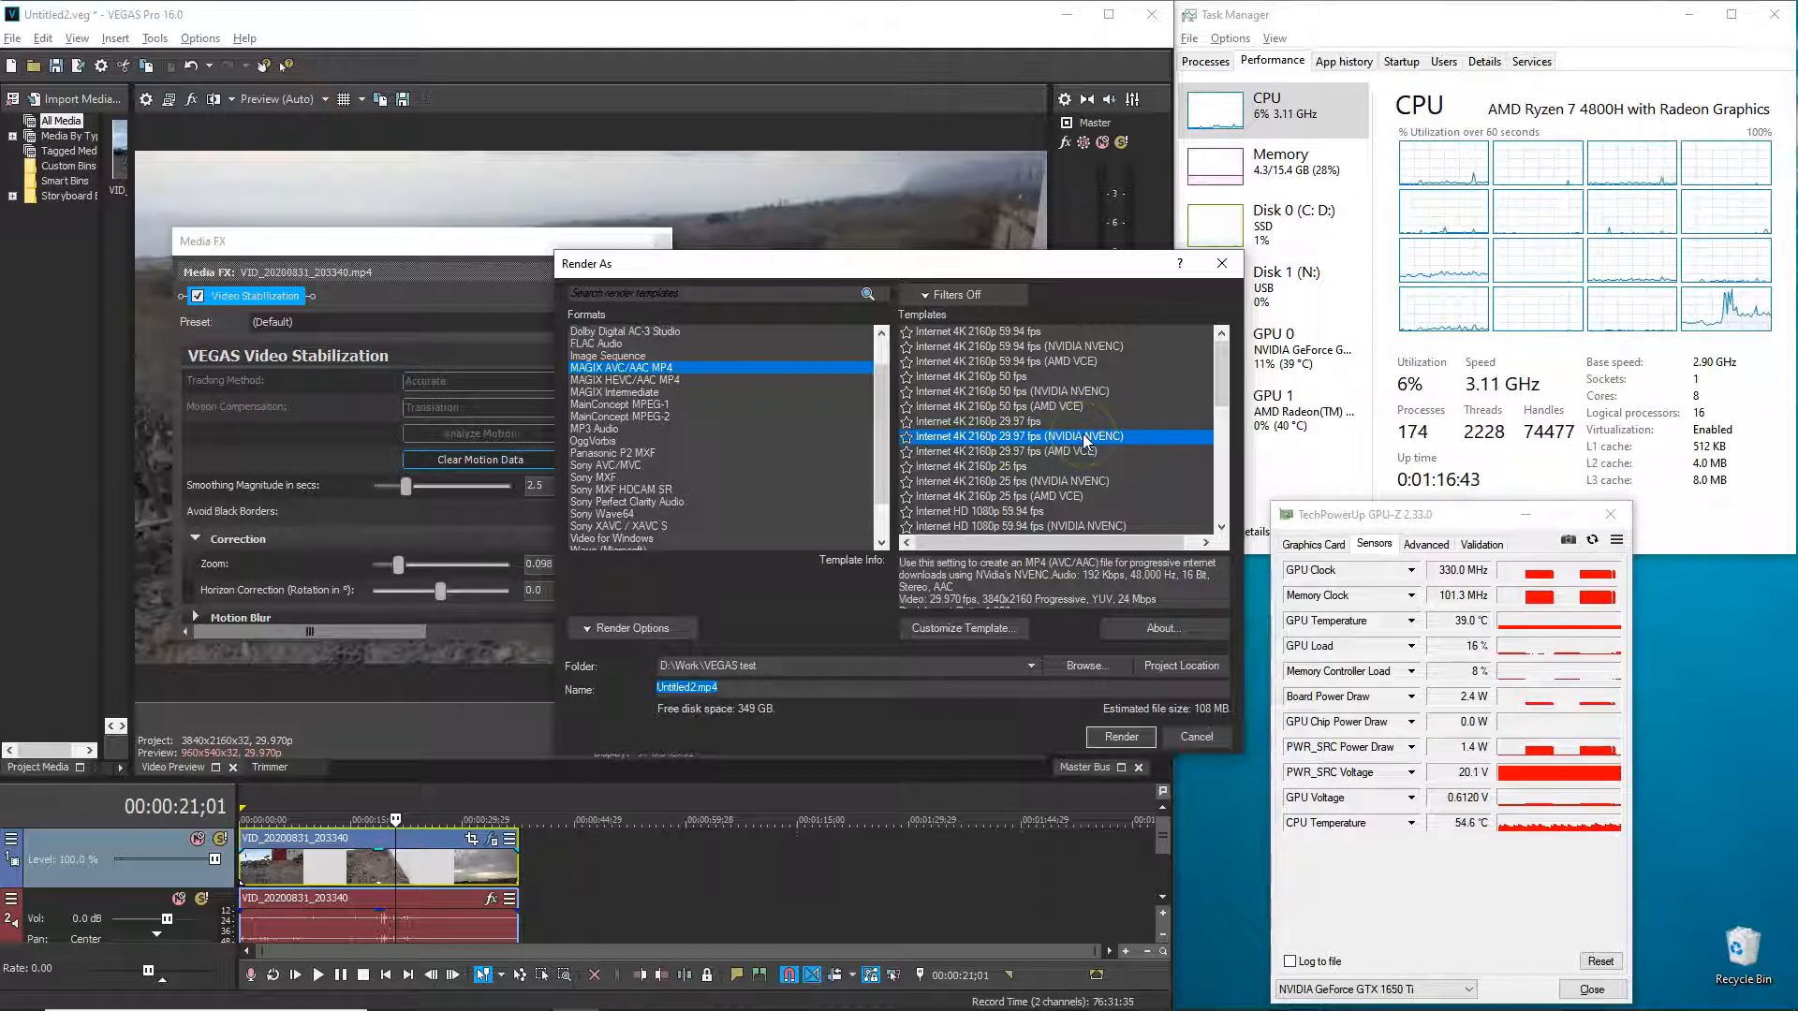
# Step: Compare AMD VCE and standard 4K templates, settle on NVIDIA NVENC, reset GPU-Z sensors and start rendering Untitled2.mp4
pyautogui.click(1055, 451)
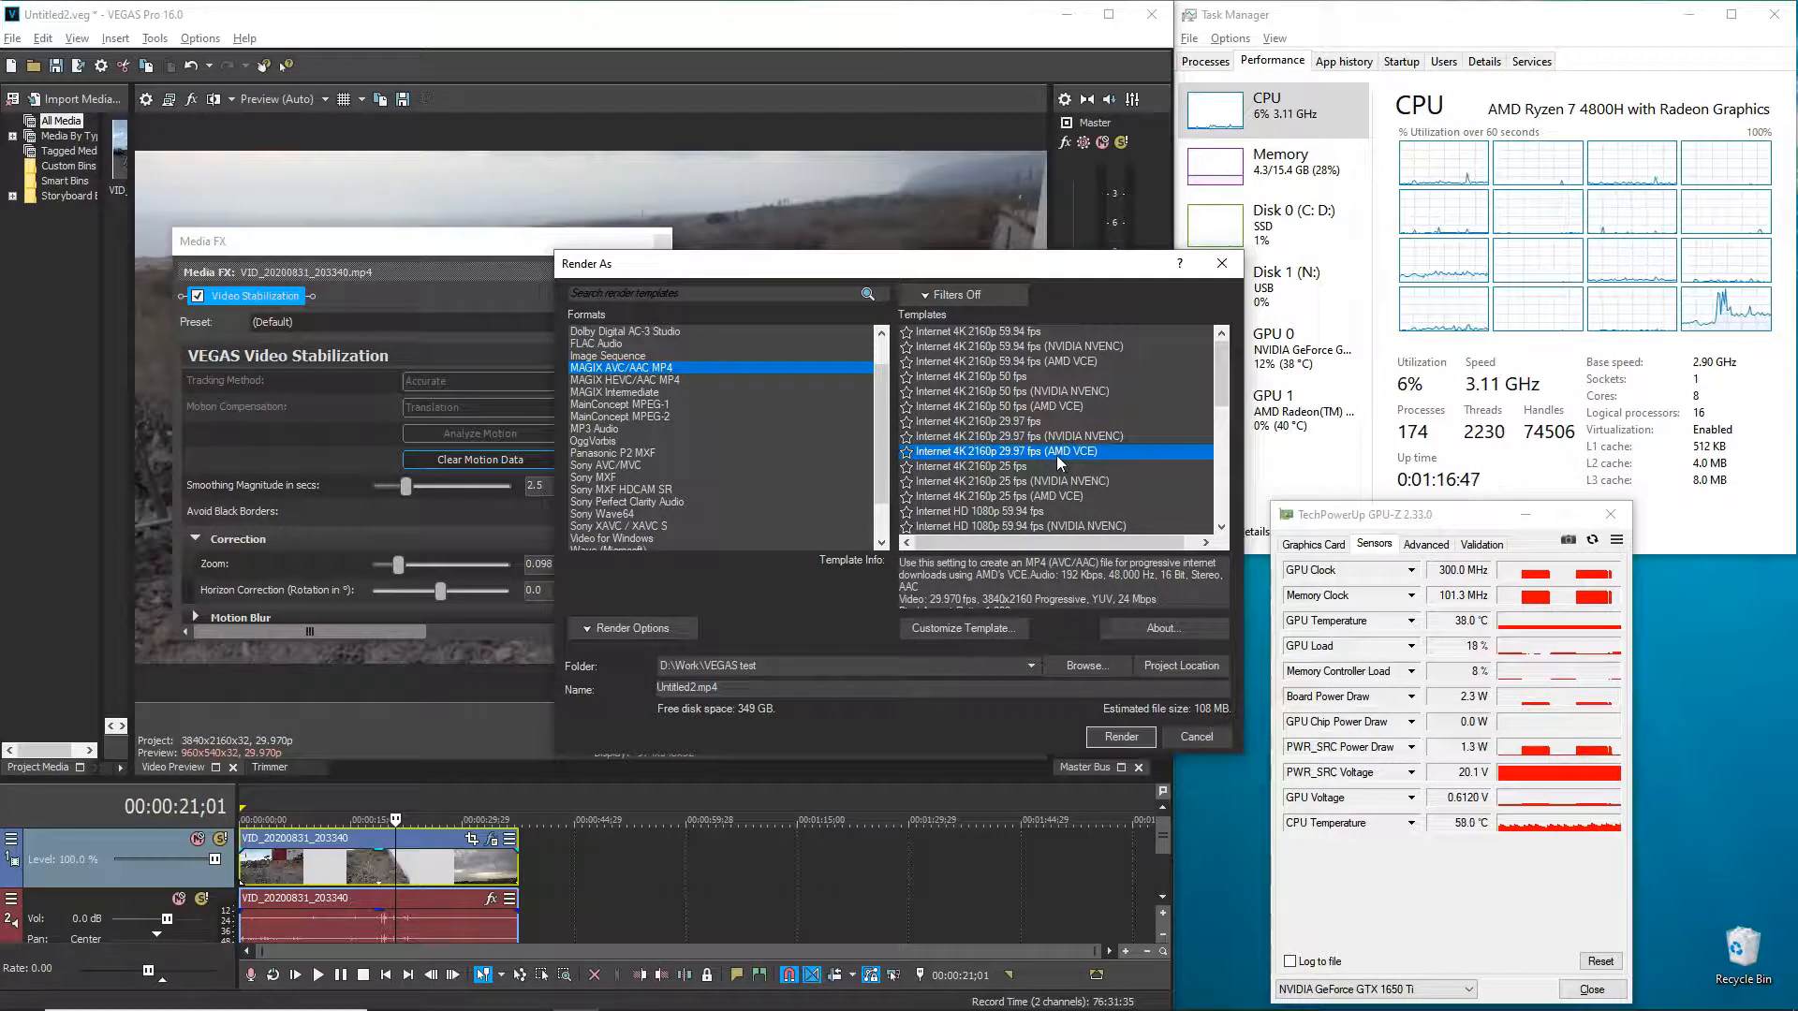
pyautogui.click(1021, 422)
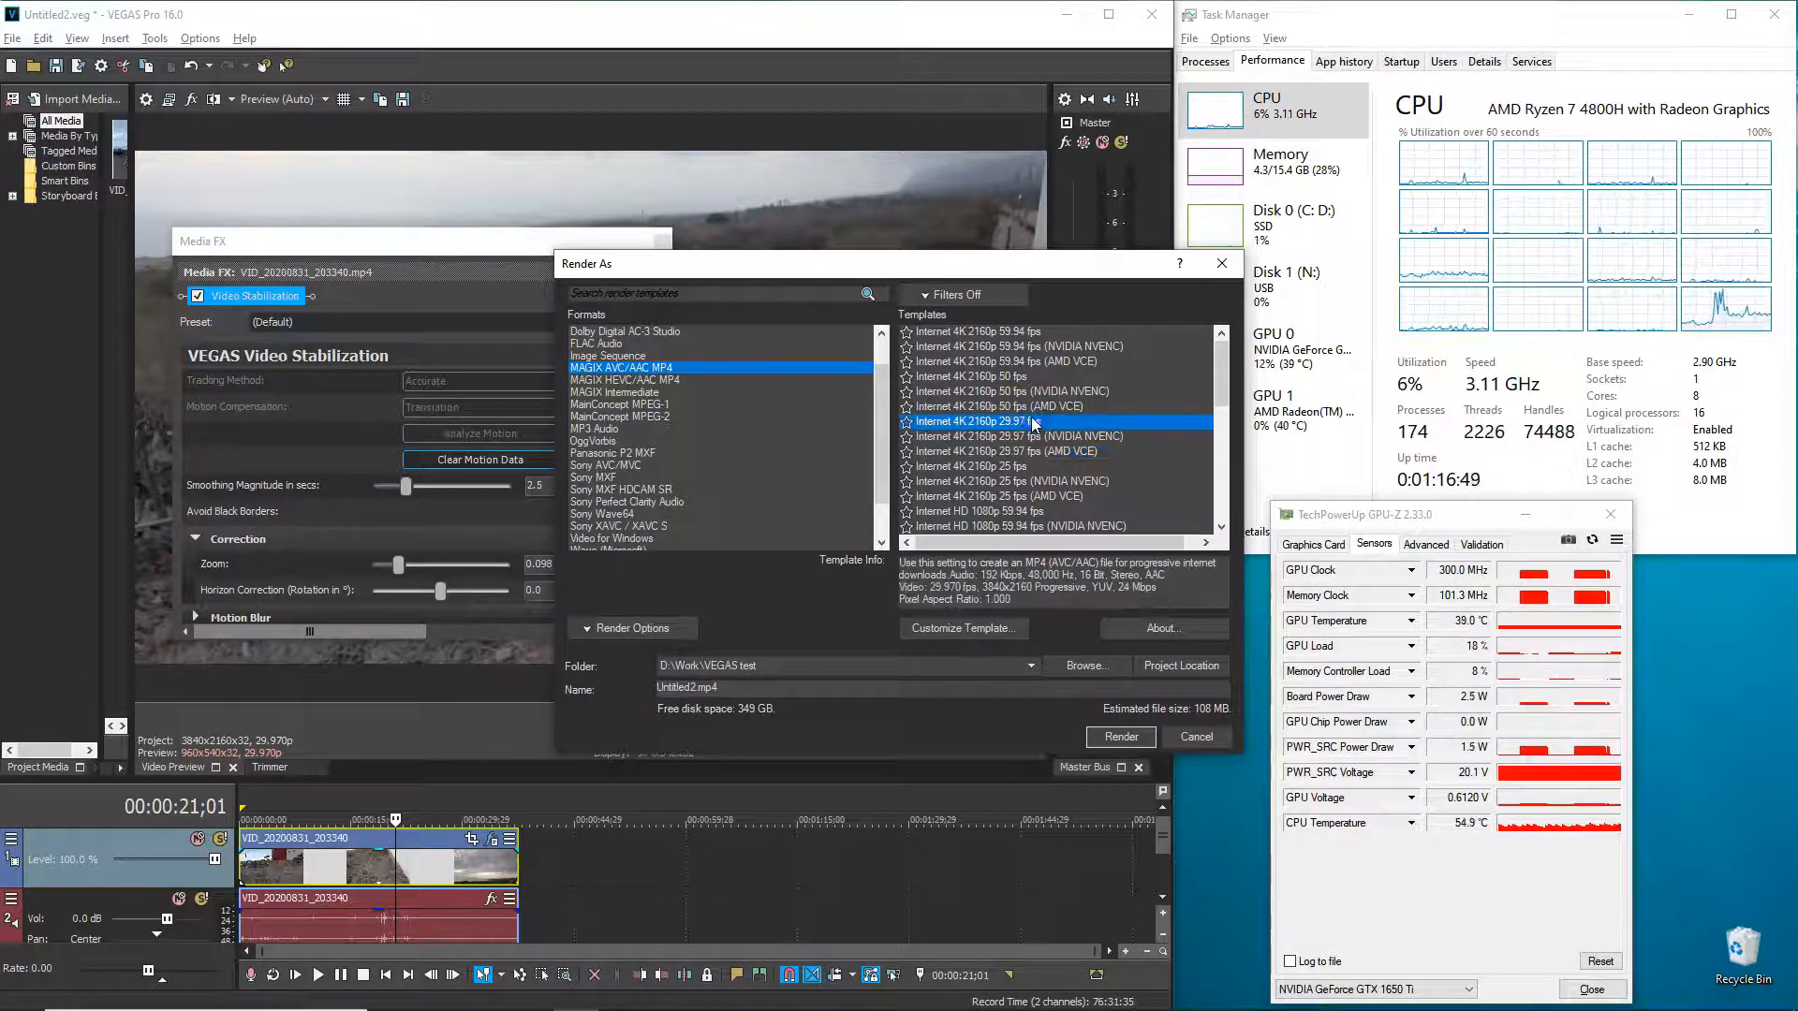
pyautogui.click(1021, 436)
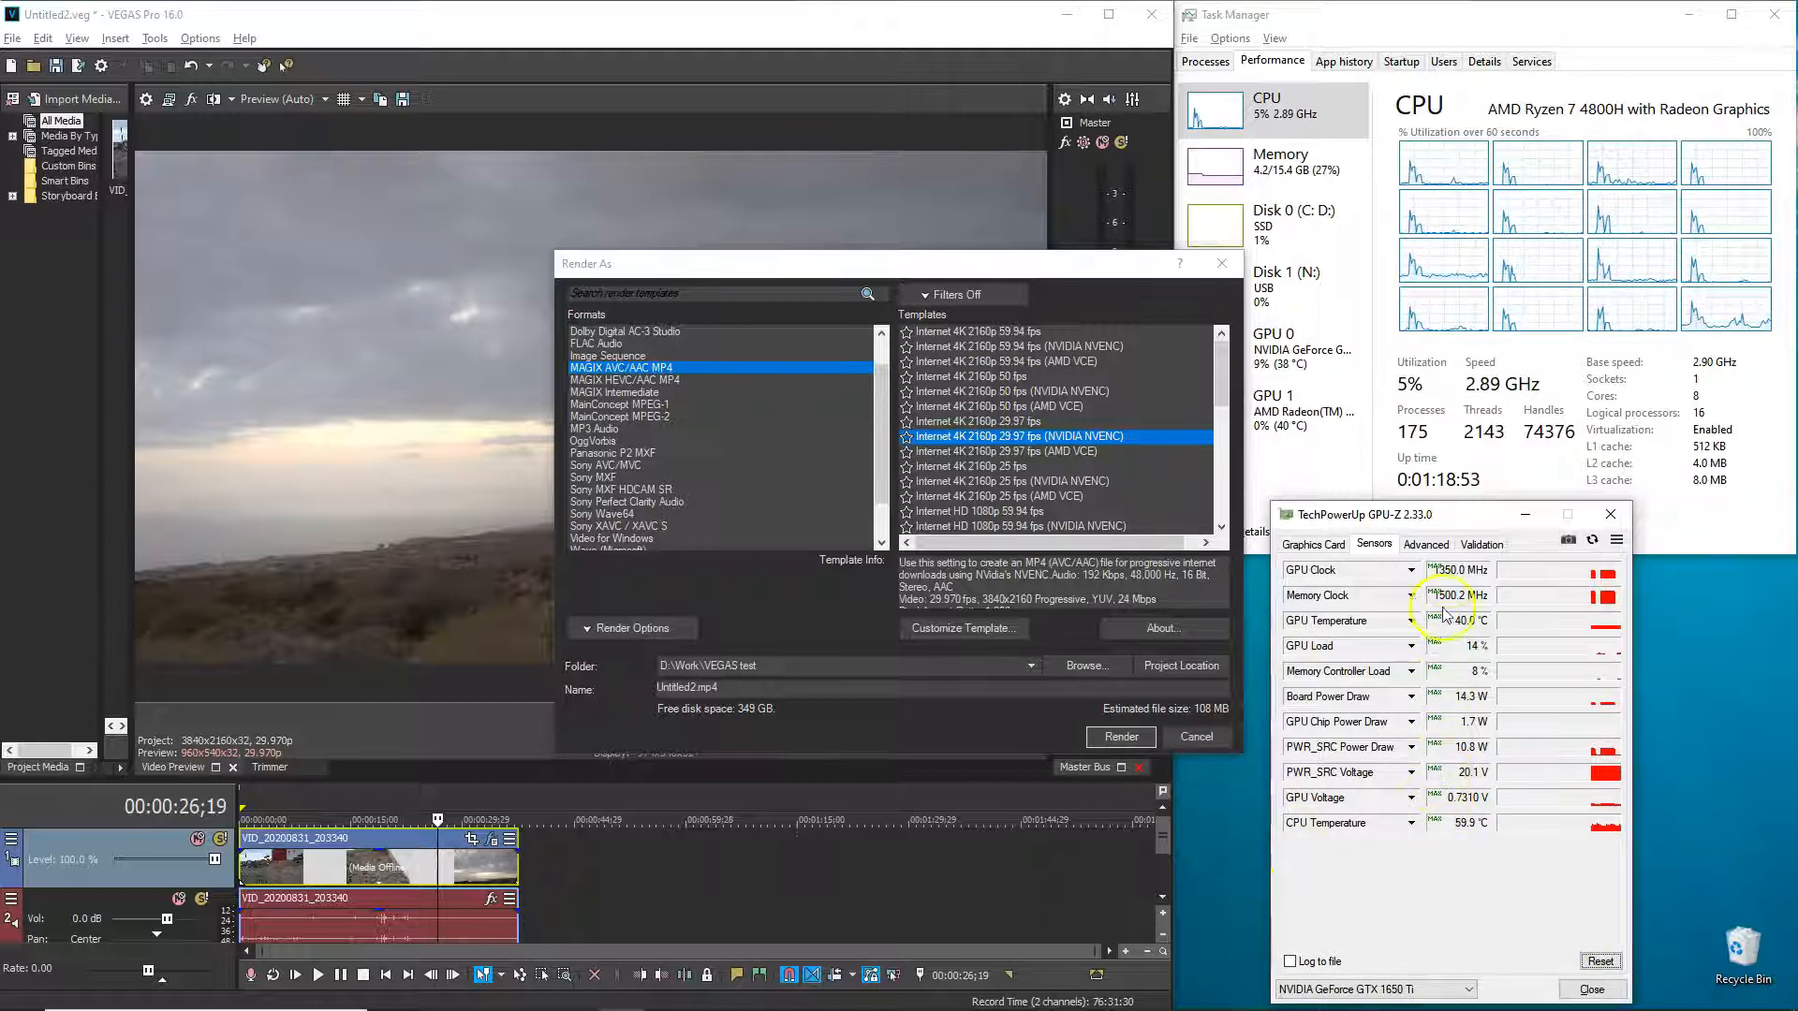
pyautogui.click(1599, 961)
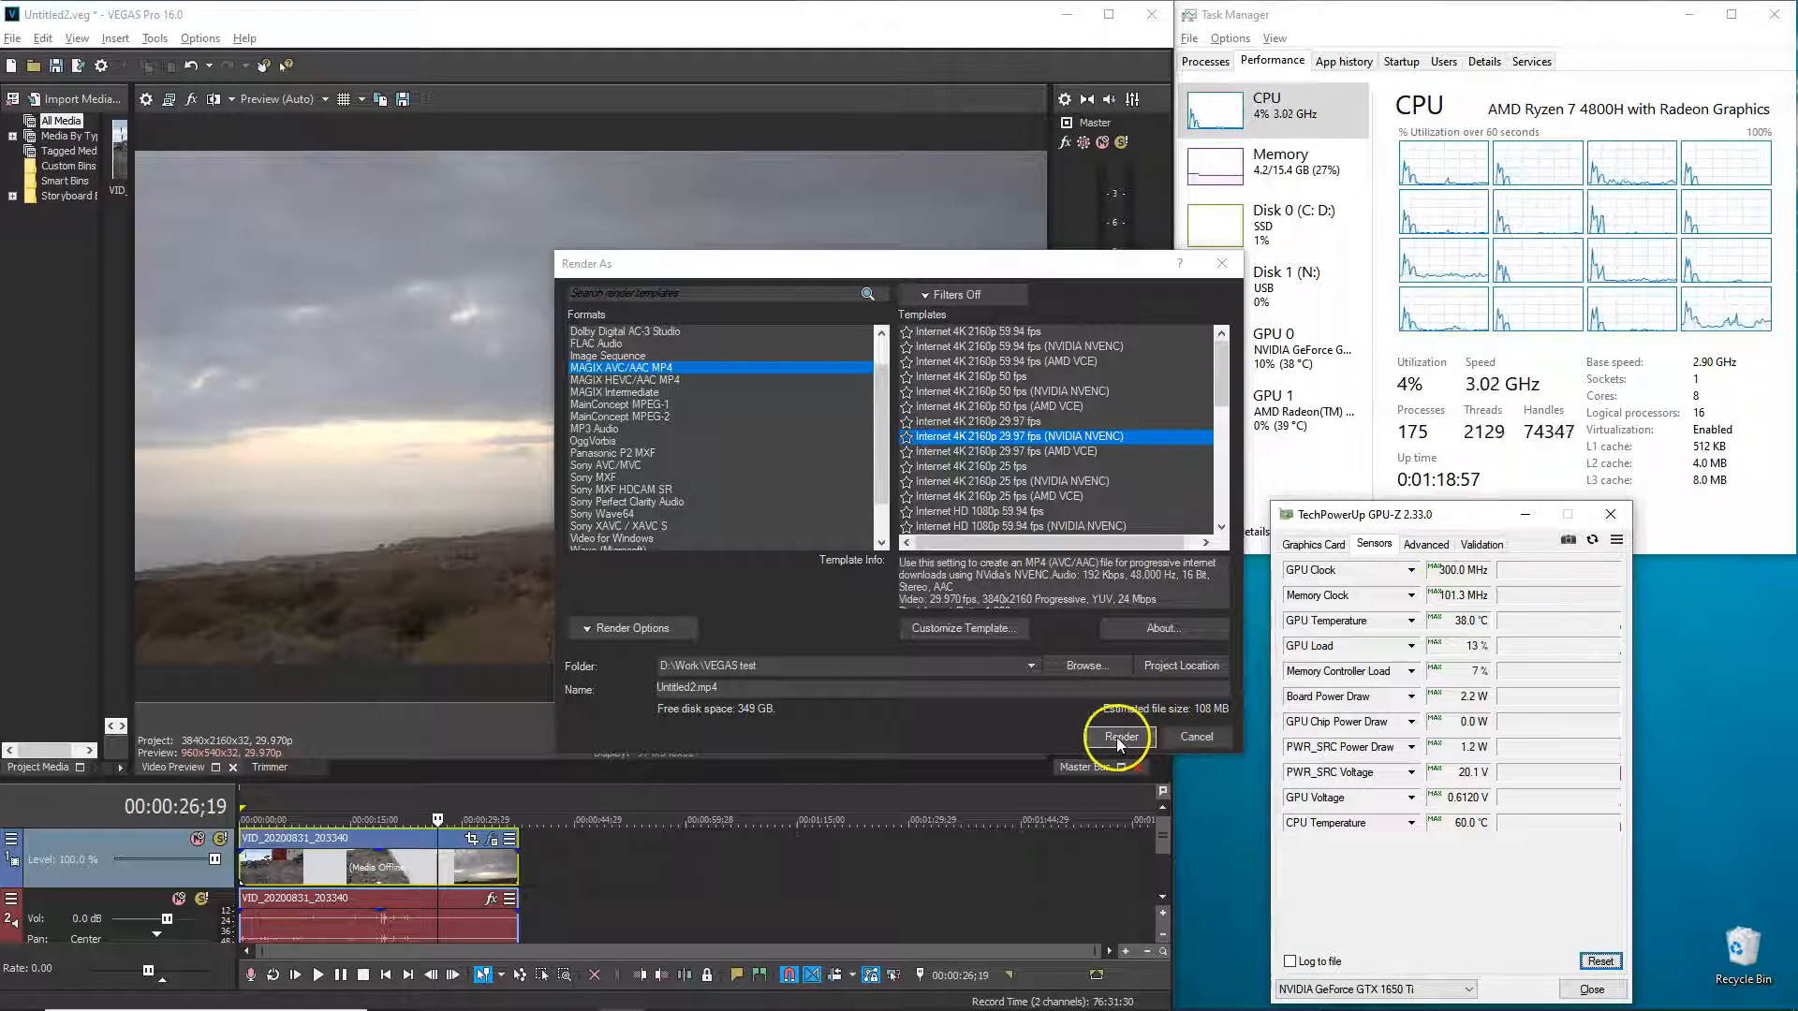
pyautogui.click(1118, 736)
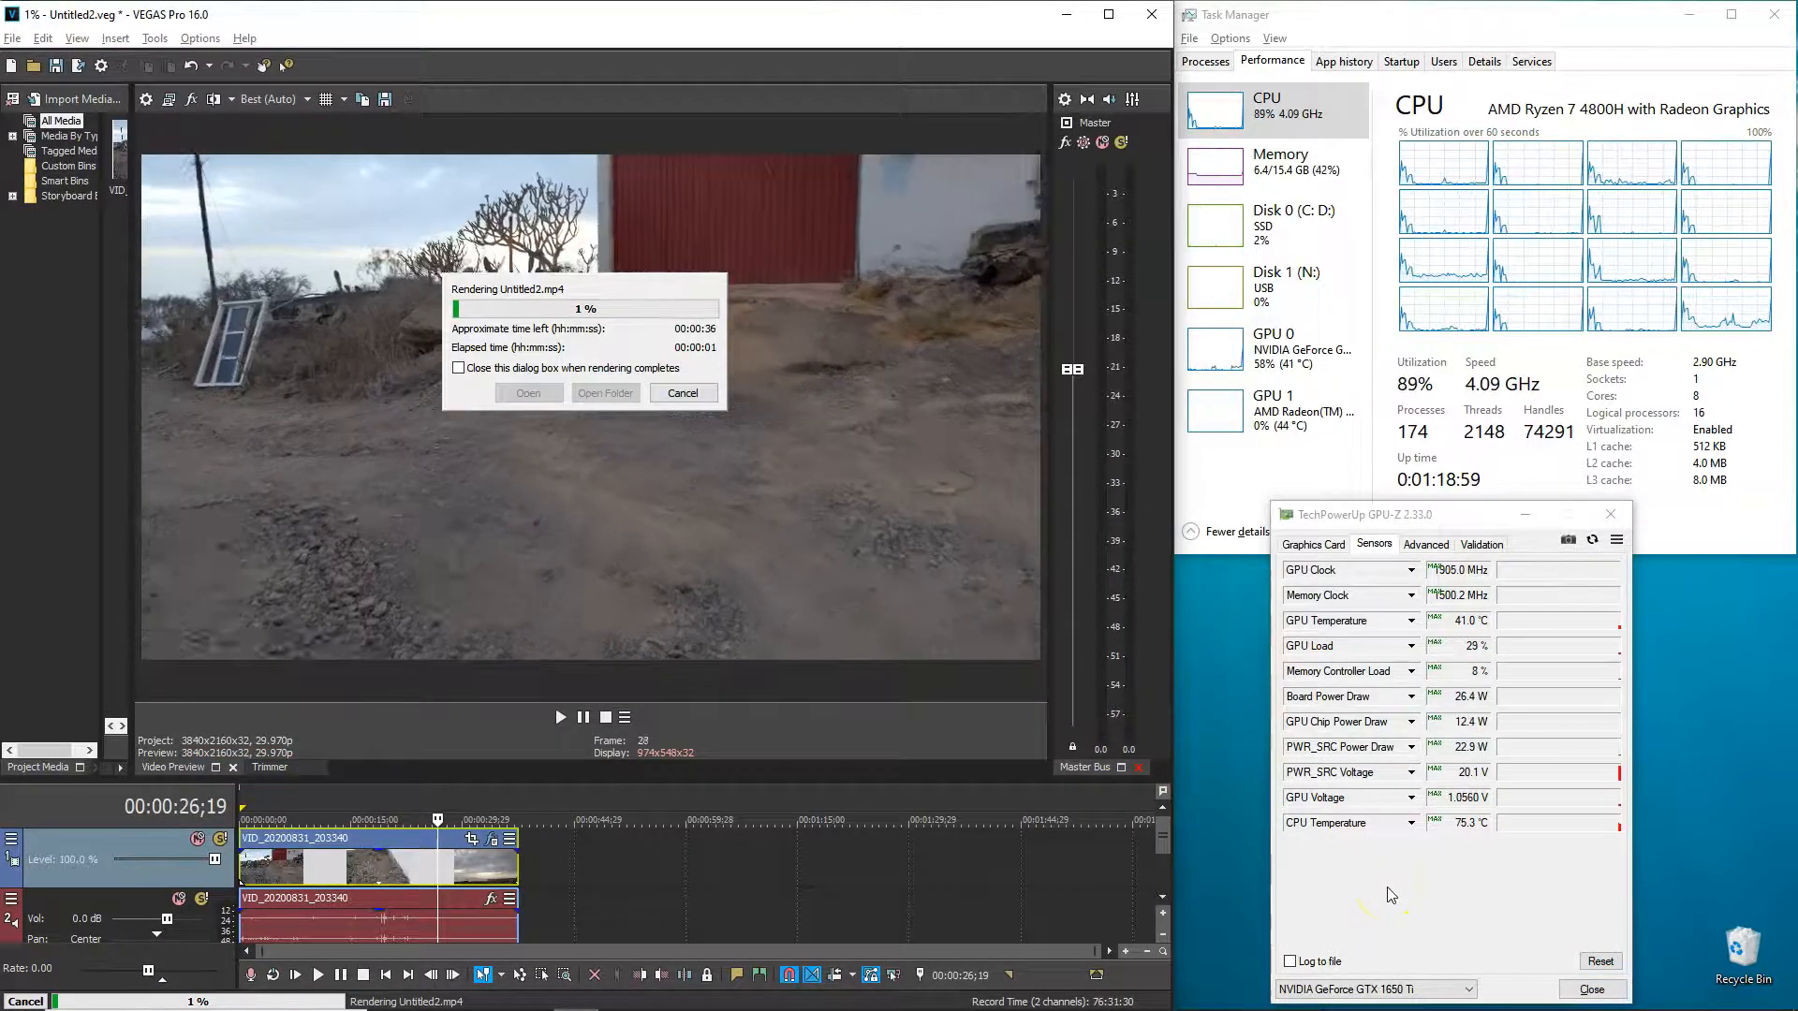